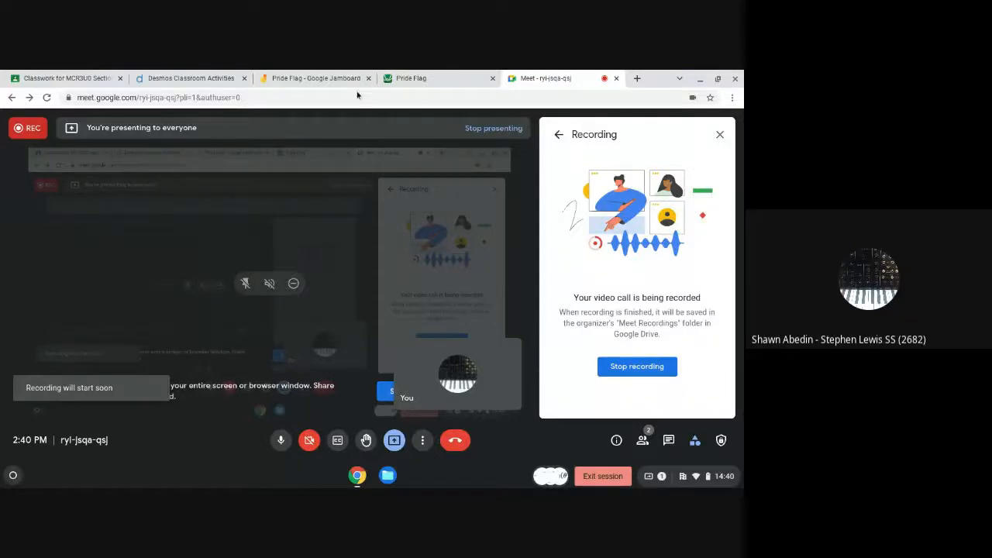
Dismiss the Meet recording information panel so the call continues recording.
left_click(411, 77)
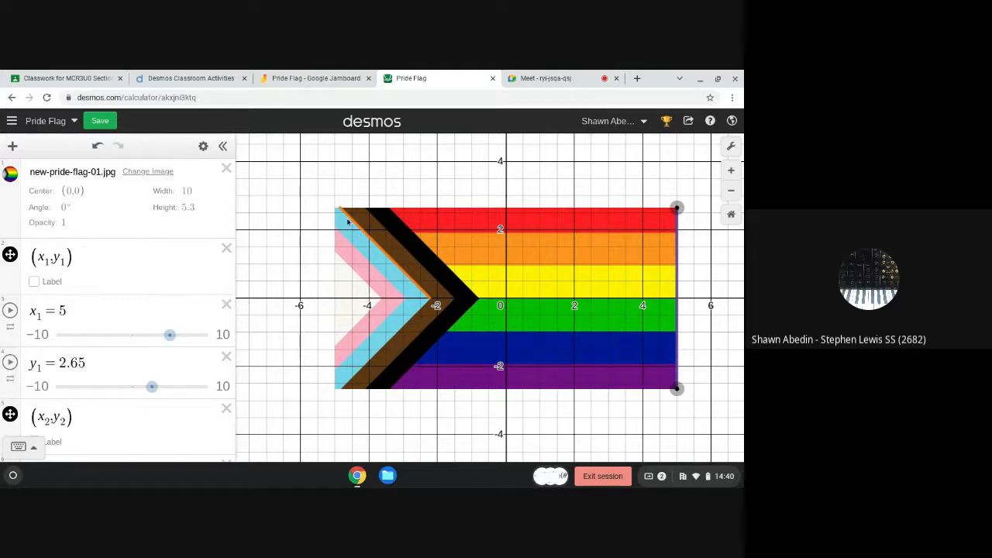
mouse_move(422, 298)
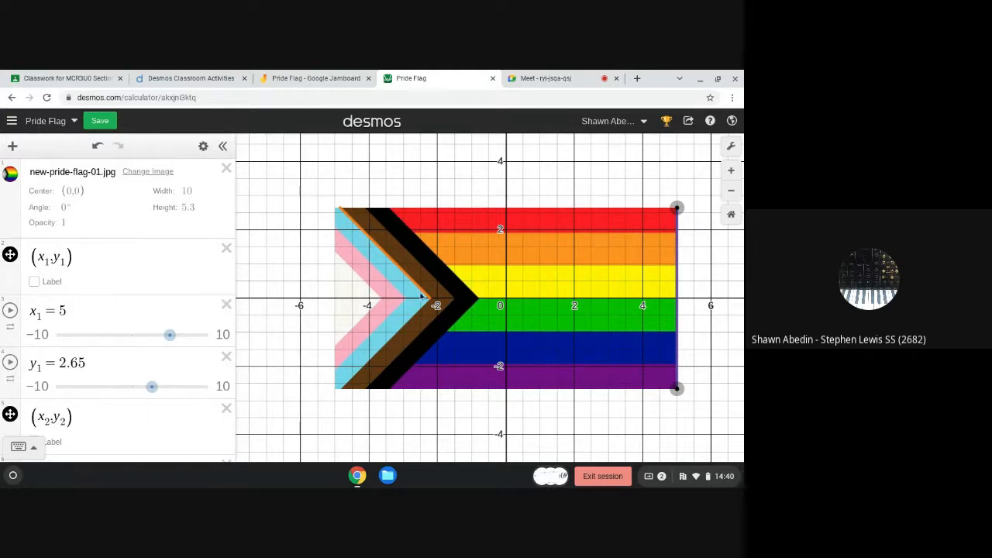
mouse_move(675, 358)
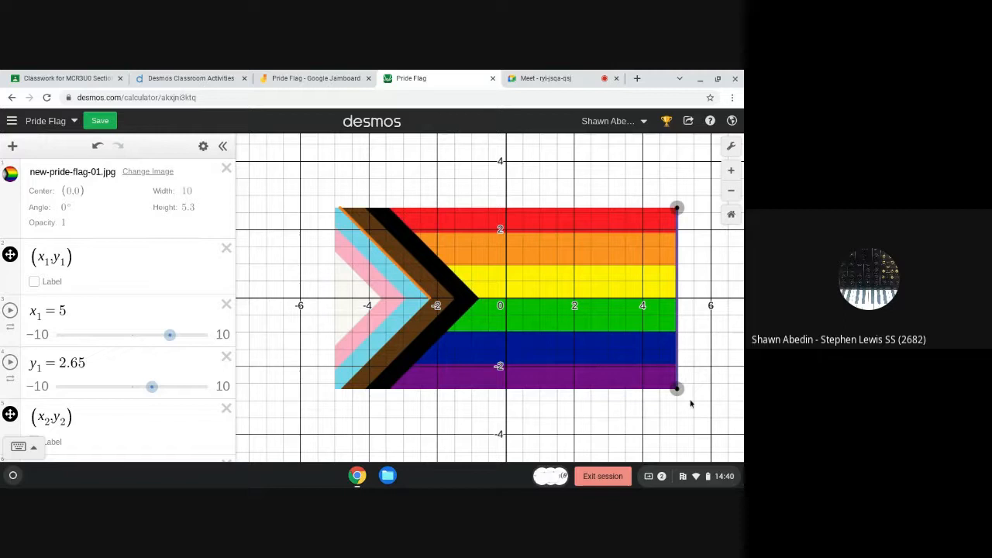
mouse_move(700, 403)
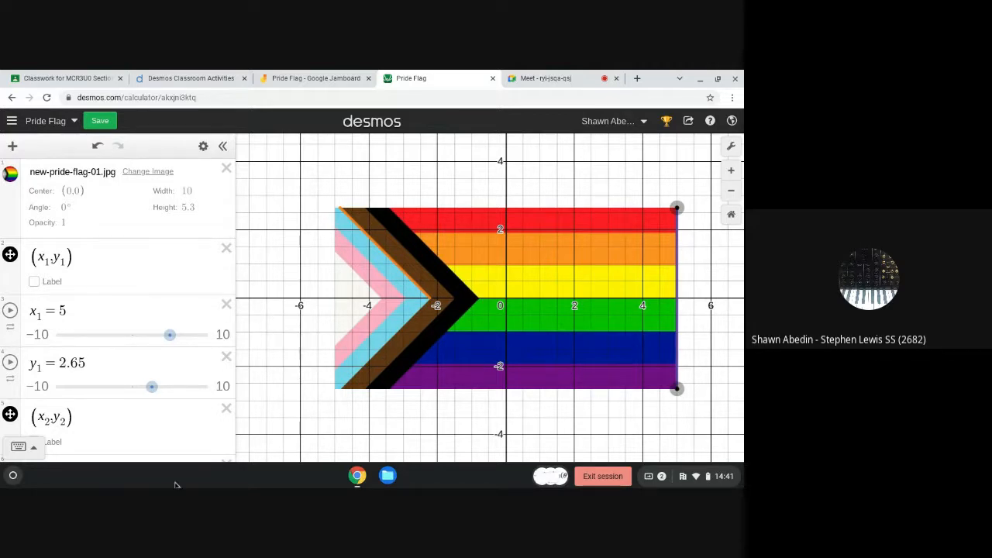
scroll("down", 3)
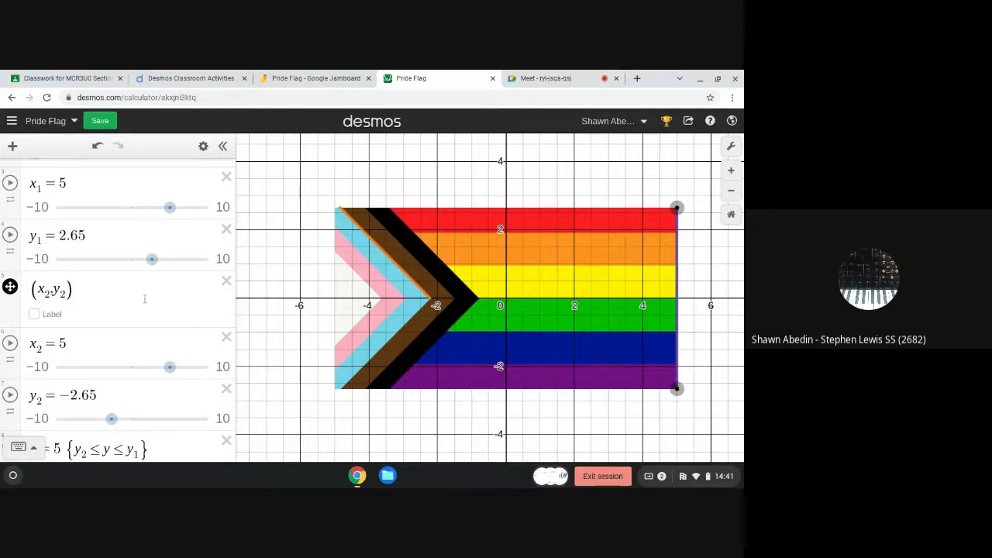
scroll("down", 3)
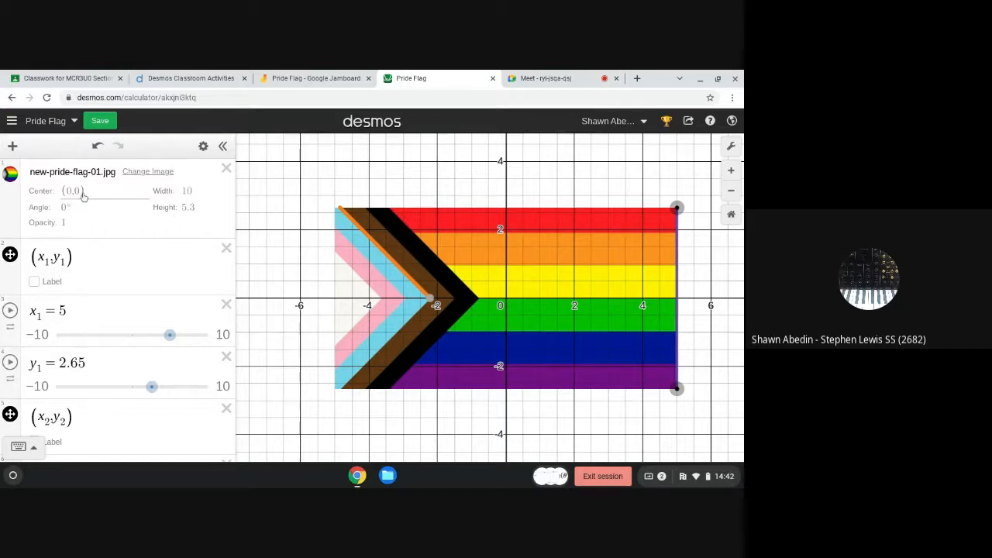
mouse_move(163, 195)
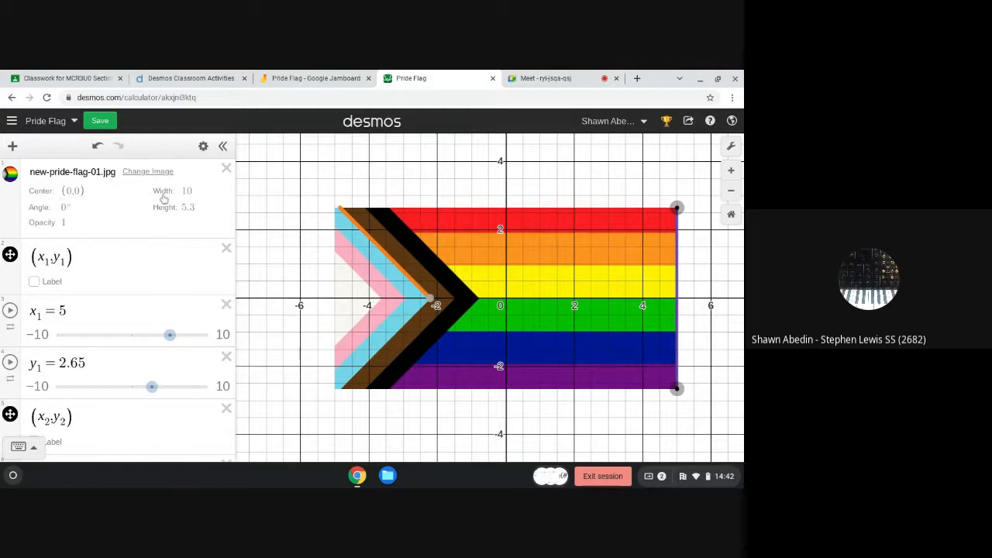
mouse_move(319, 301)
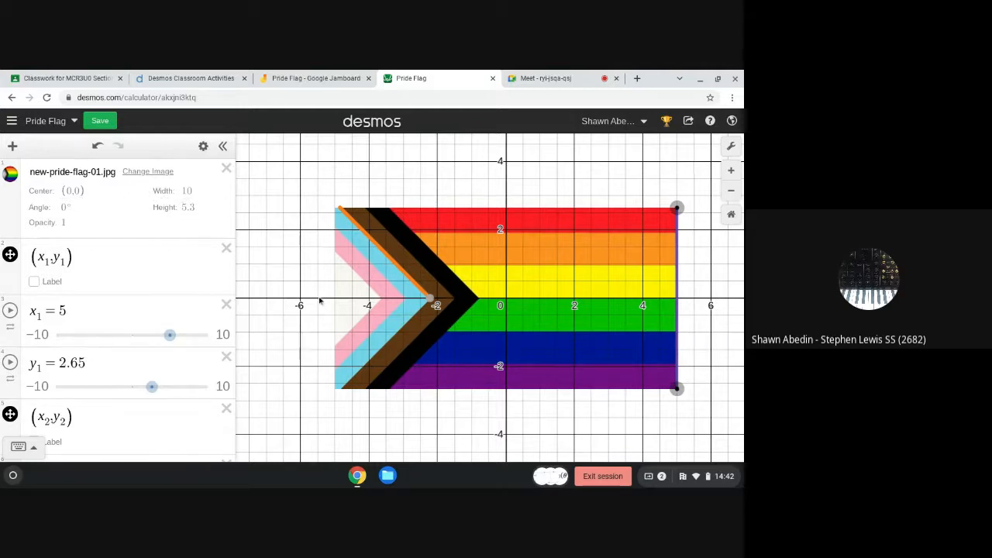
mouse_move(333, 303)
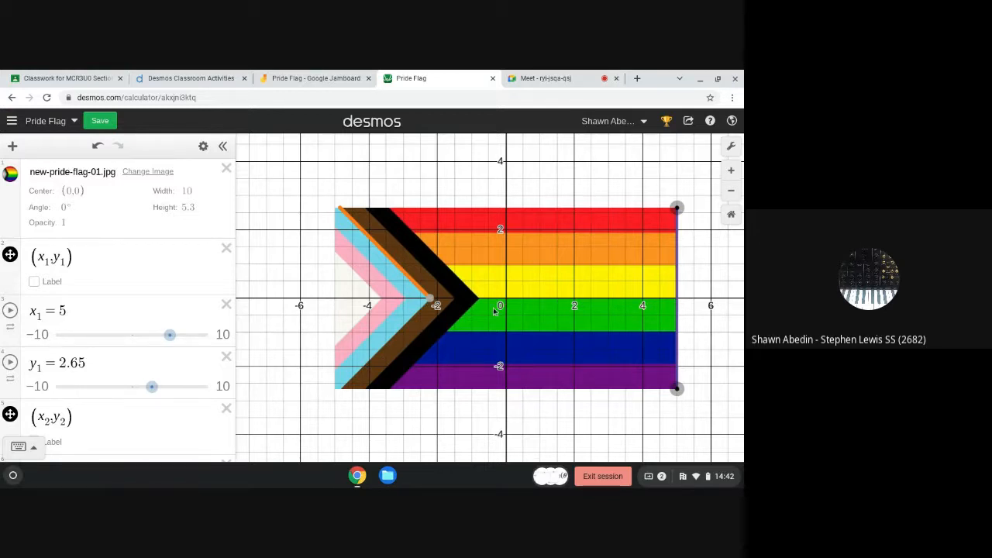
mouse_move(348, 215)
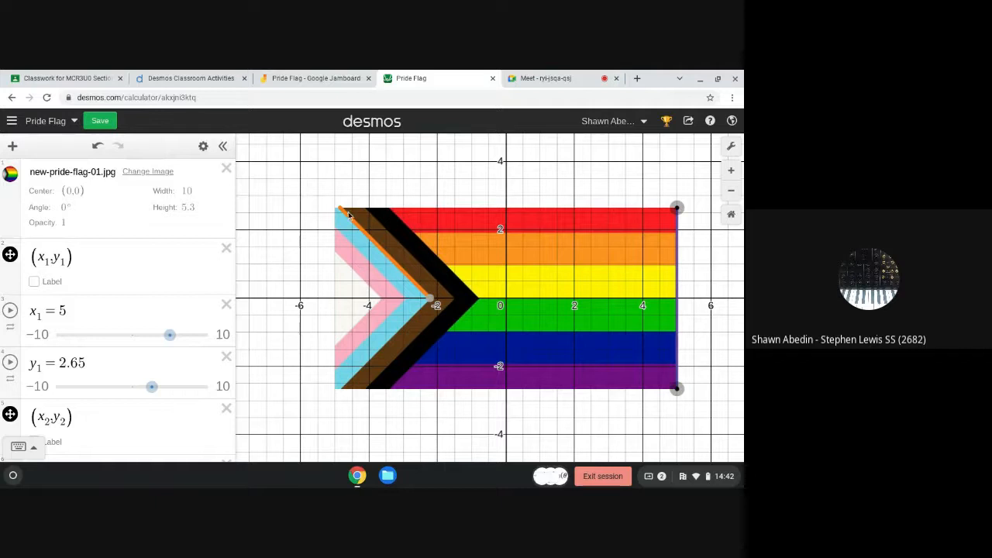
mouse_move(320, 273)
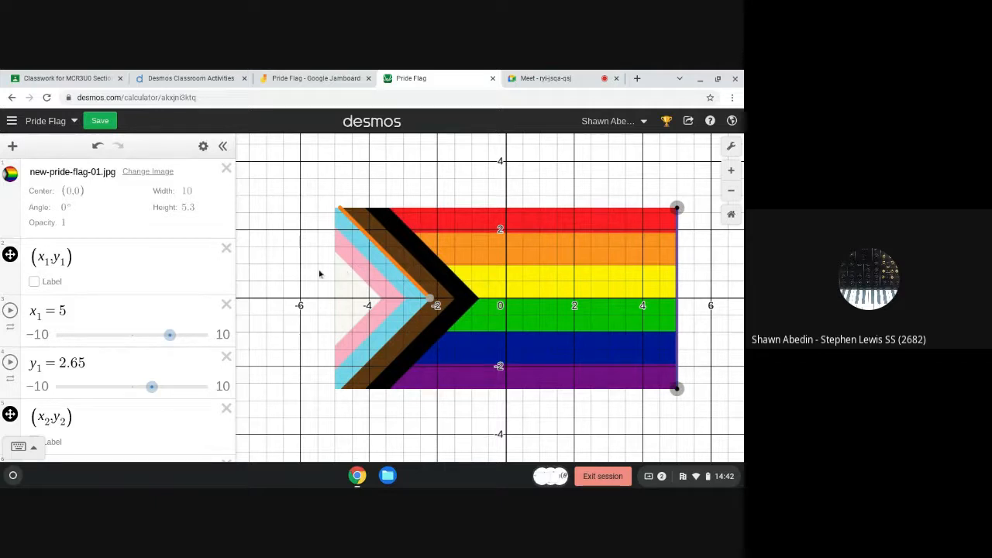
mouse_move(499, 296)
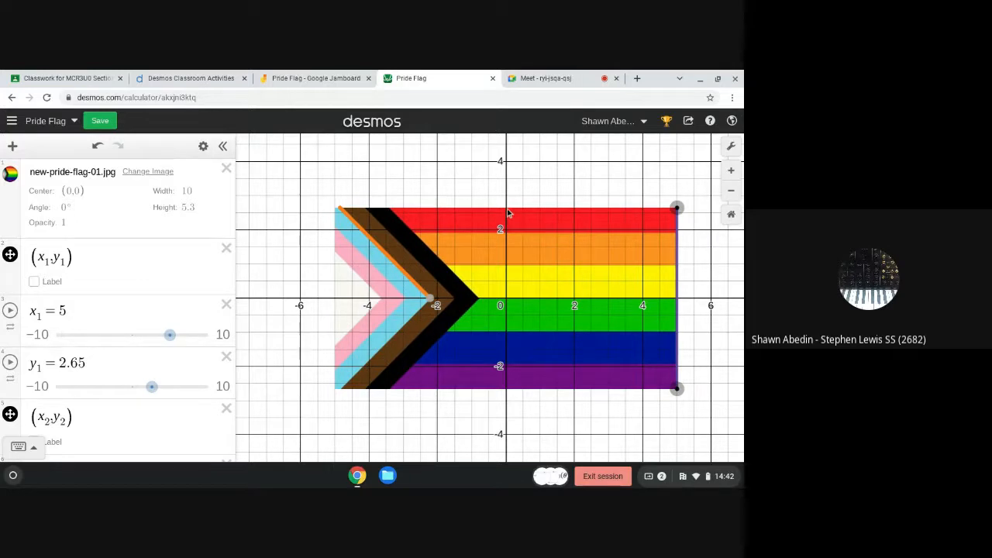
mouse_move(508, 386)
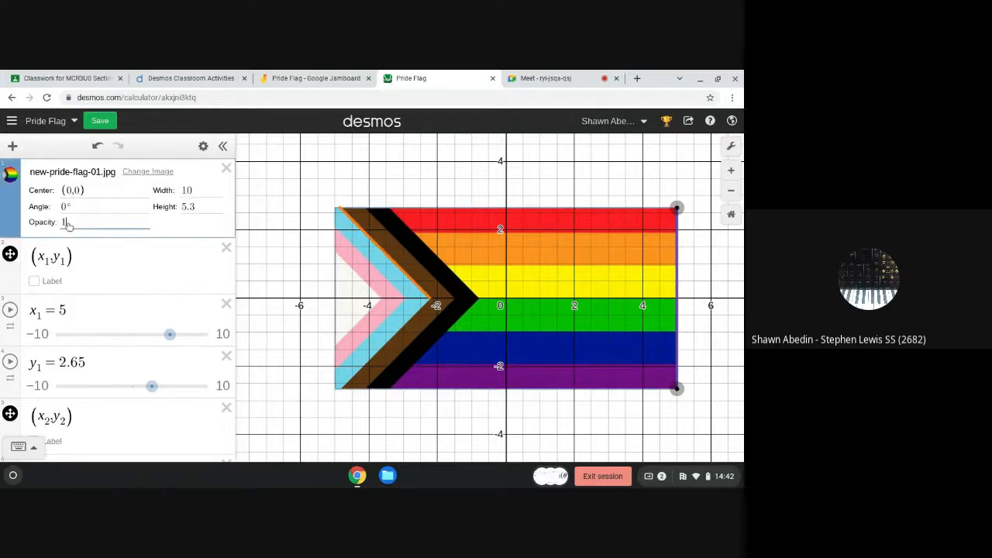
Begin editing the flag image's Angle field in the expanded image settings.
left_click(504, 298)
type("a")
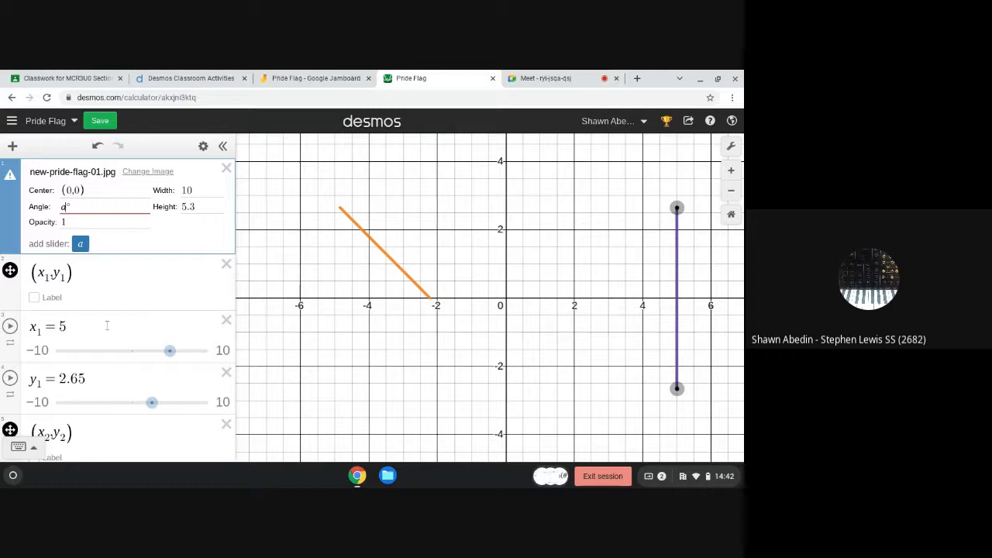
Add a slider for the angle variable a, running from 0 to 360.
scroll("down", 3)
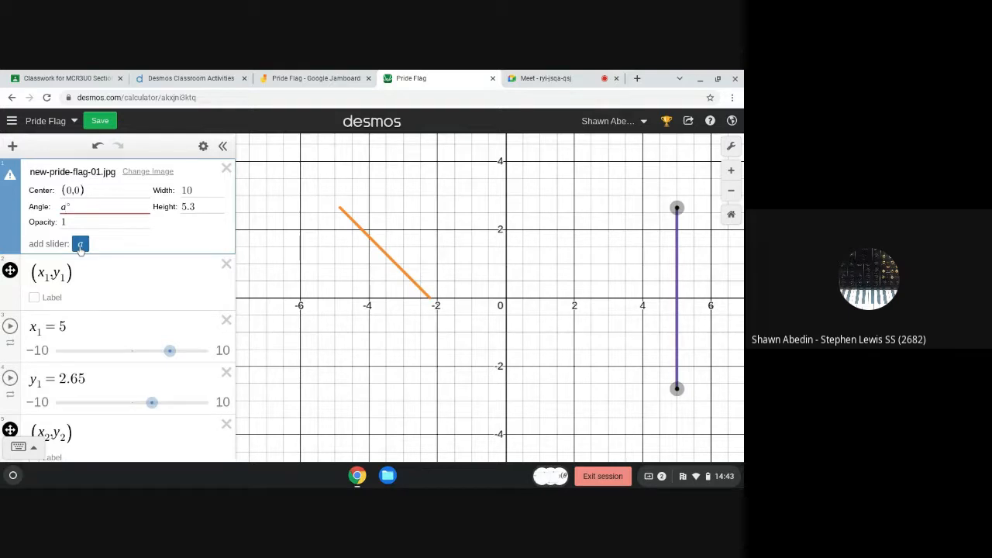
left_click(81, 244)
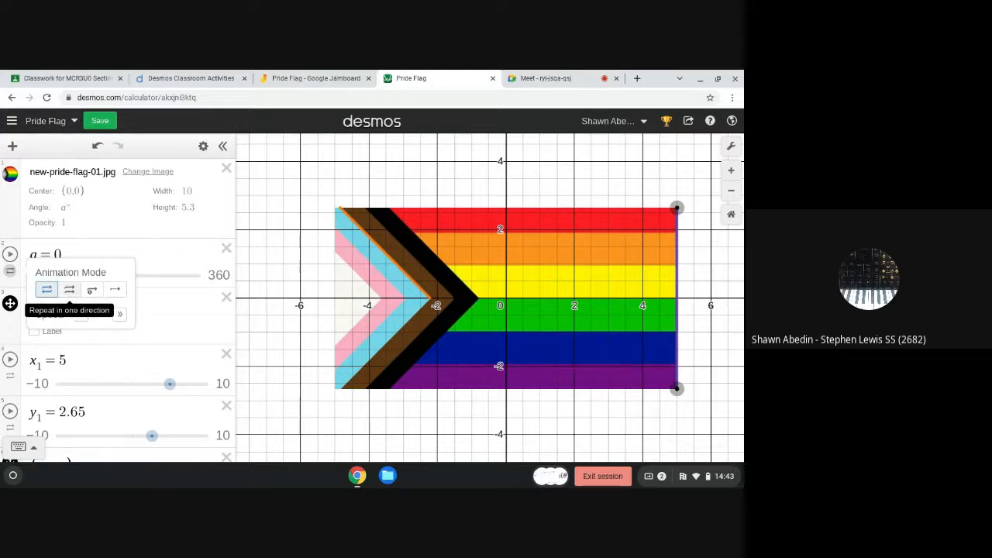
Animate slider a in repeat-one-direction mode so the flag spins around the origin.
left_click(68, 290)
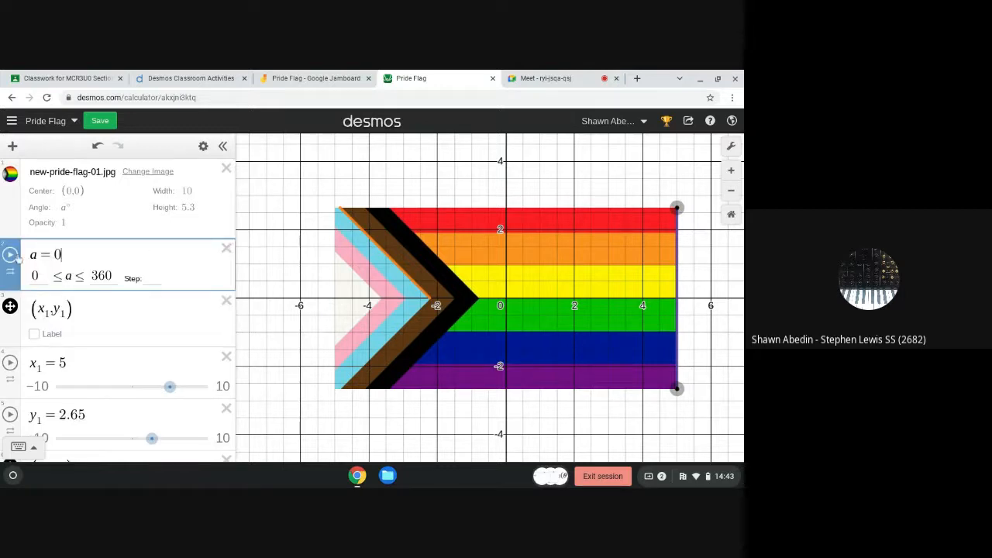
left_click(9, 254)
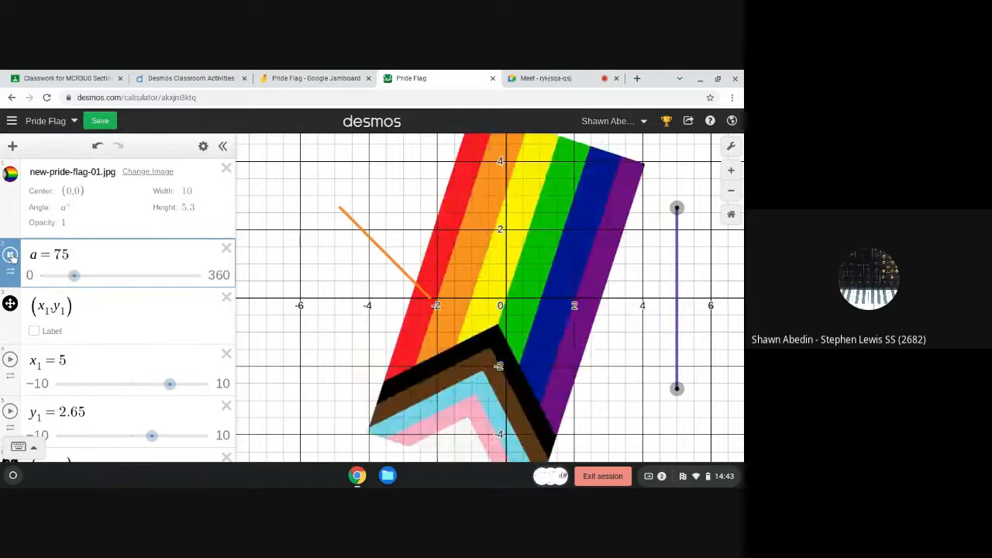
left_click_drag(74, 276, 155, 276)
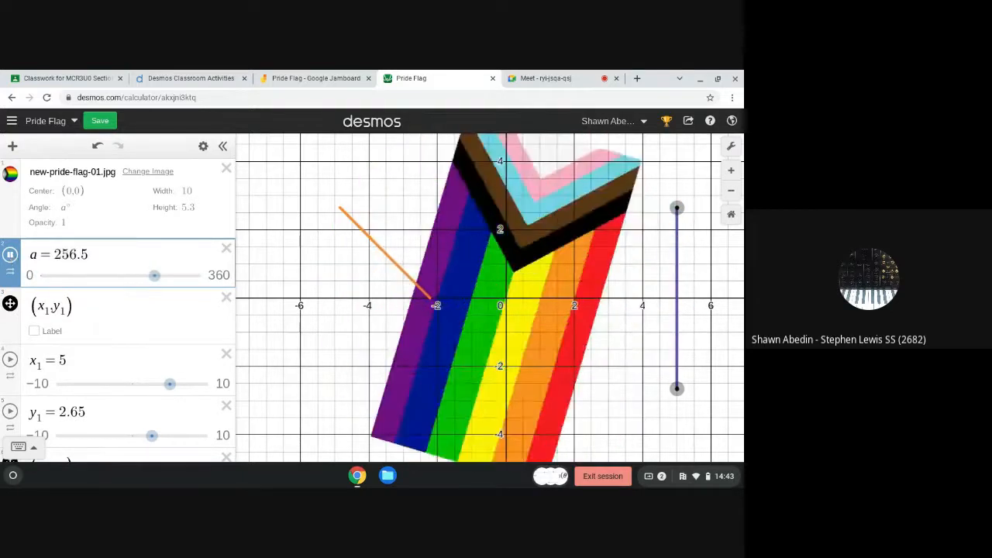
left_click_drag(155, 276, 75, 276)
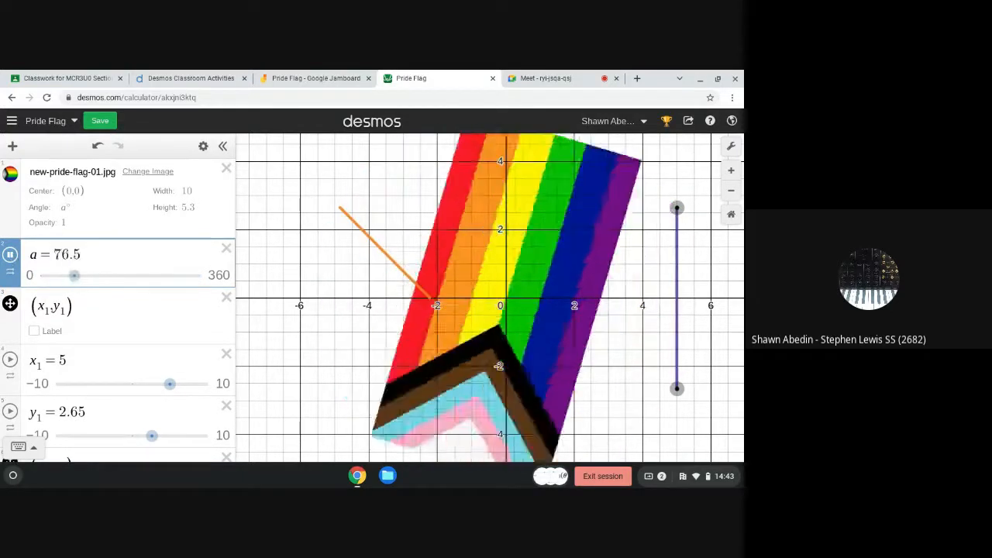
left_click_drag(74, 276, 154, 275)
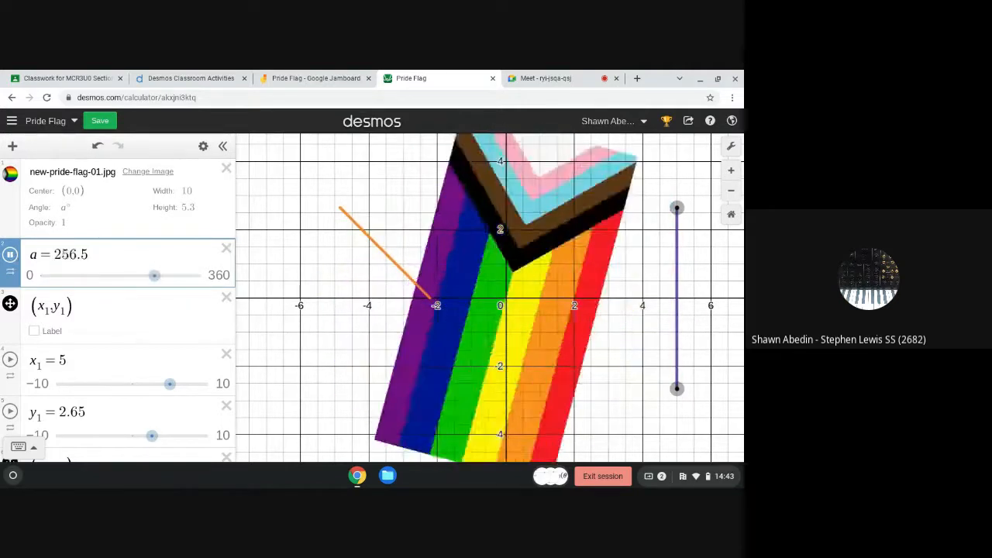
left_click_drag(155, 276, 71, 276)
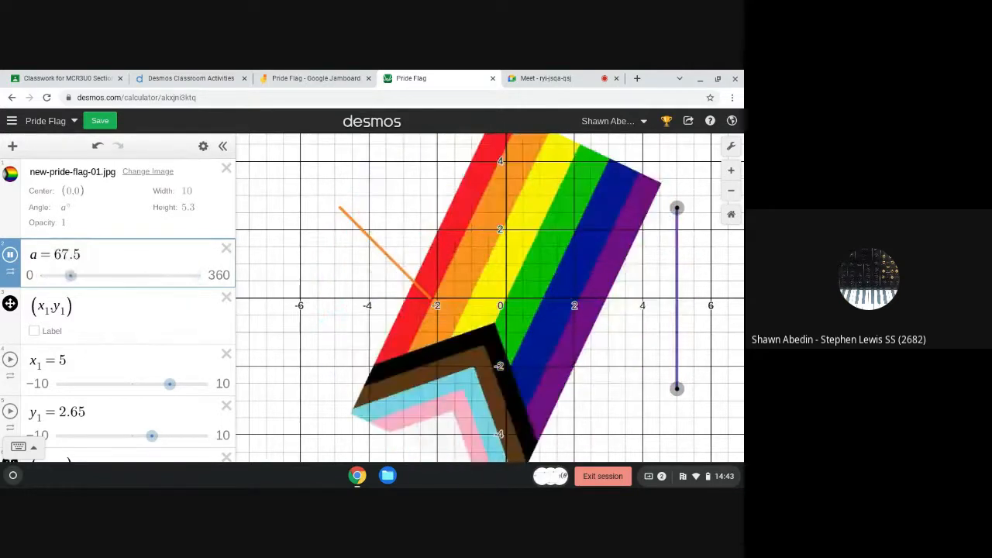
left_click_drag(71, 276, 152, 276)
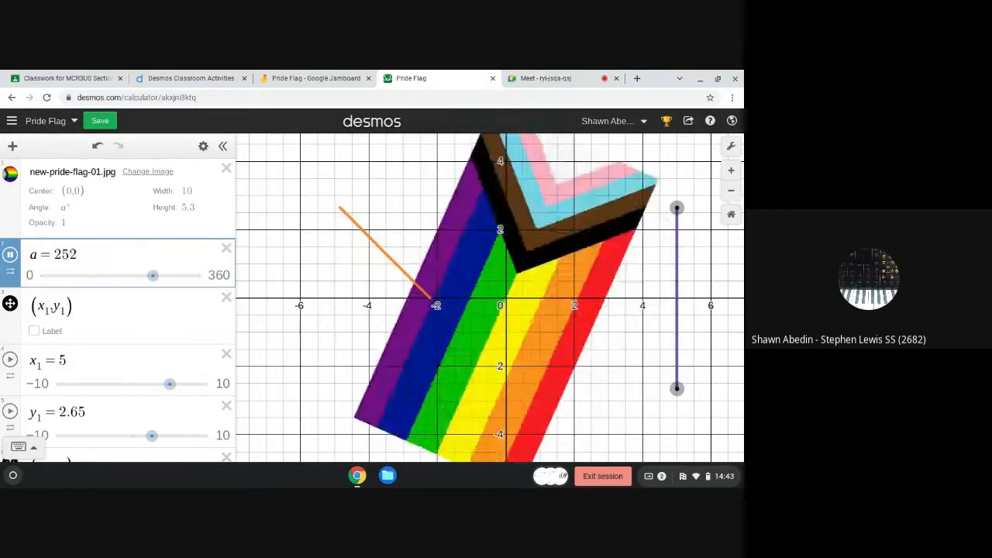
left_click_drag(152, 276, 68, 276)
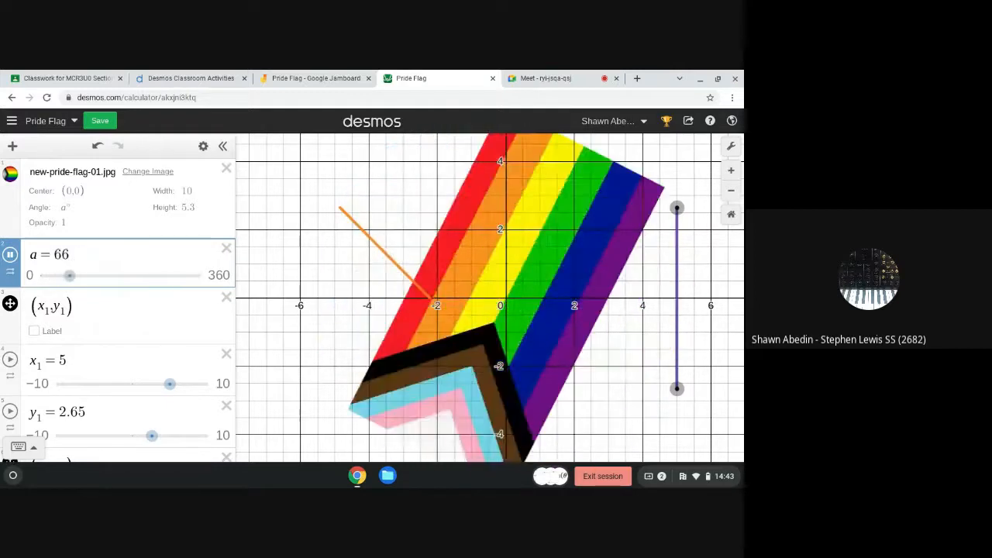
left_click_drag(68, 276, 150, 276)
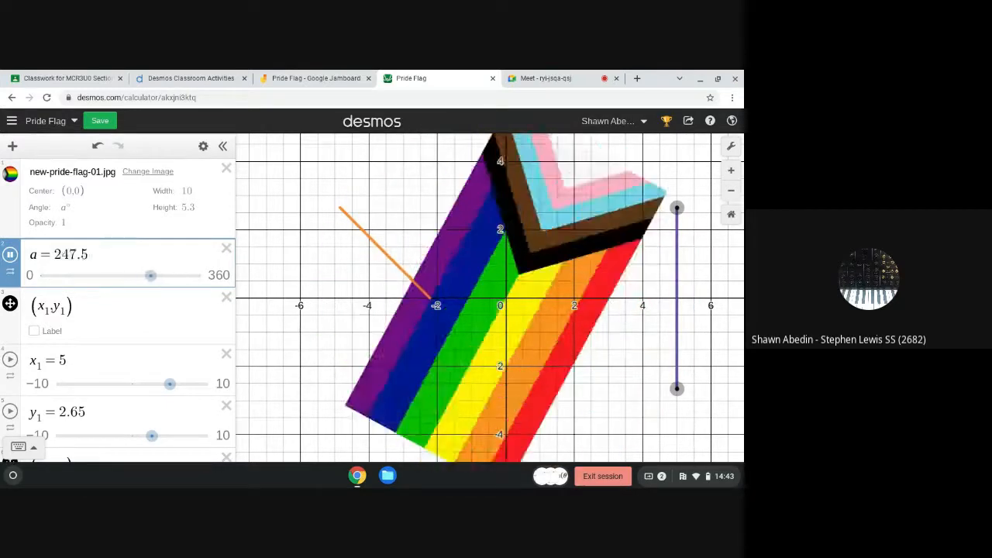
left_click_drag(150, 276, 192, 276)
type("a = 0")
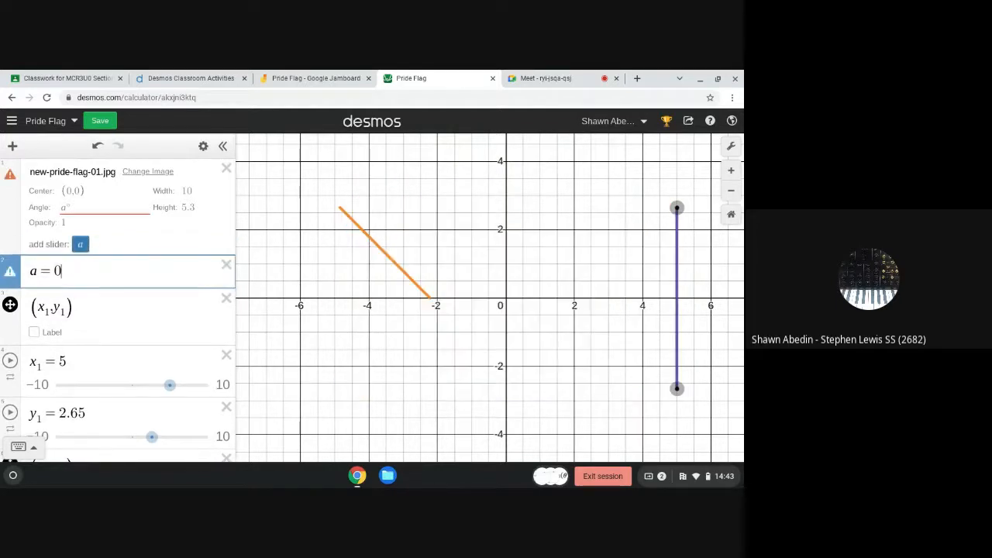
Set a to 90 so the flag stands upright with vertical stripes.
left_click(80, 245)
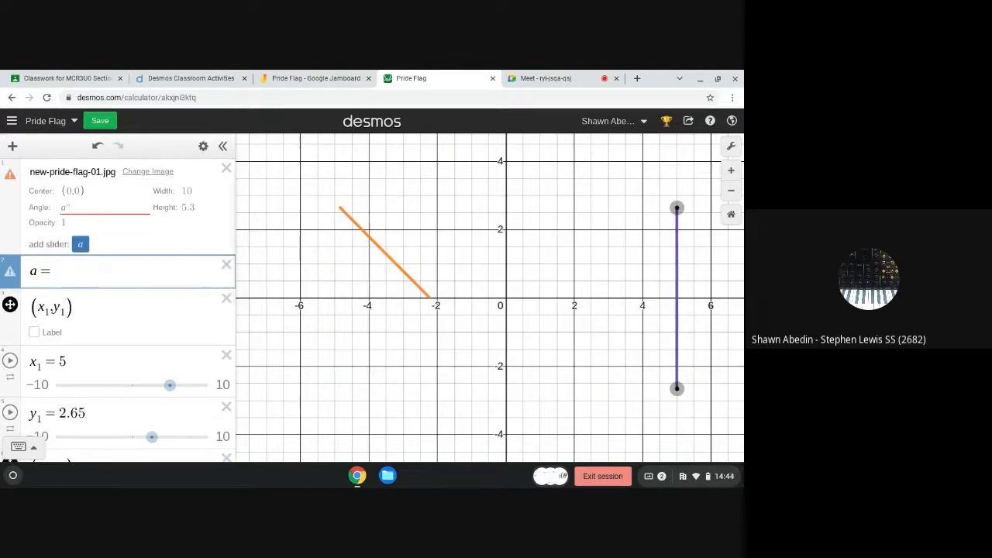
type("90")
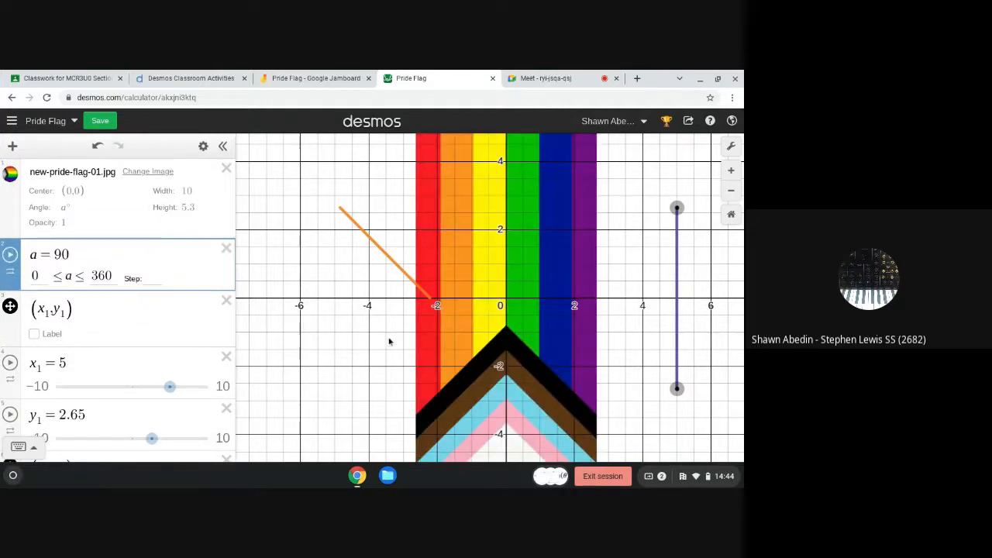
mouse_move(451, 347)
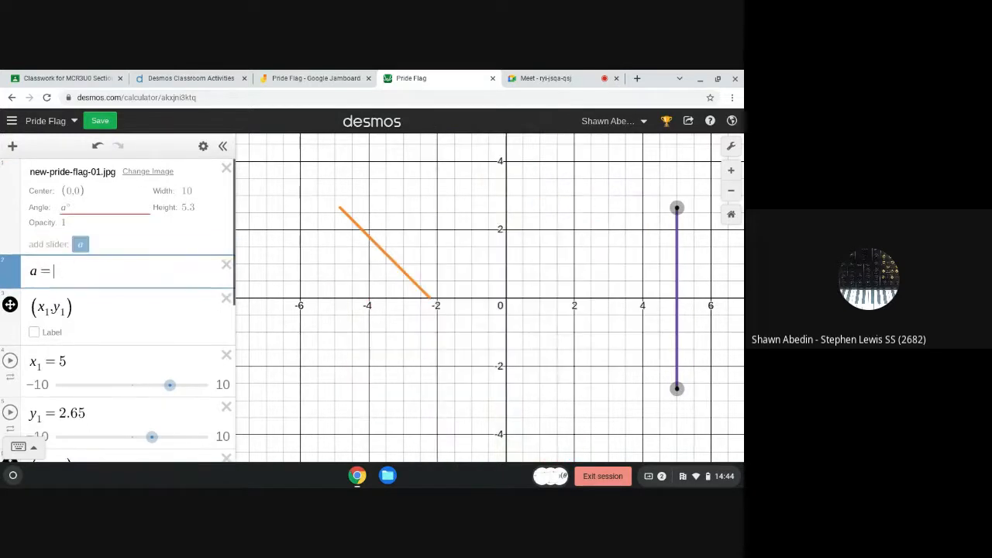
Reset a to 0 so the flag returns to horizontal, then select the flag image.
type("0")
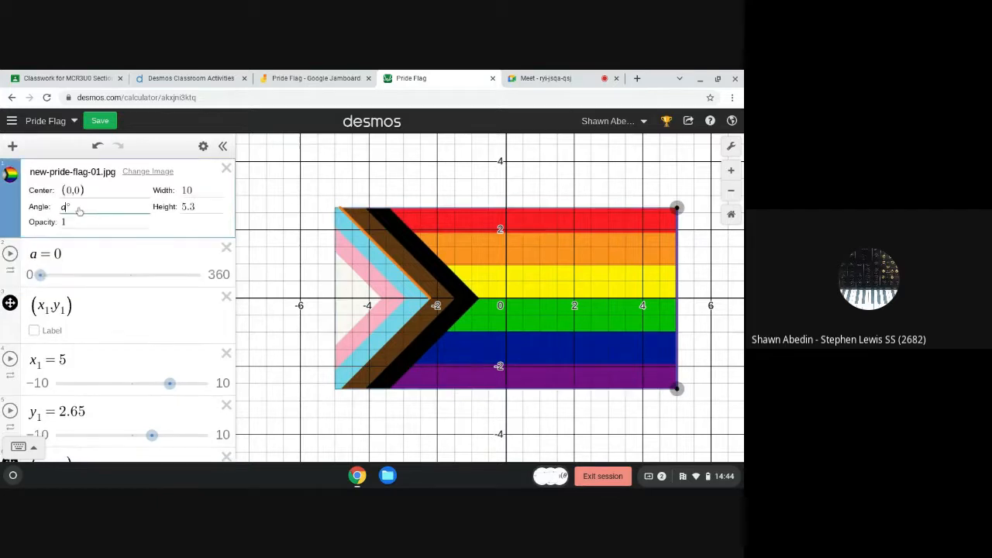
left_click(504, 297)
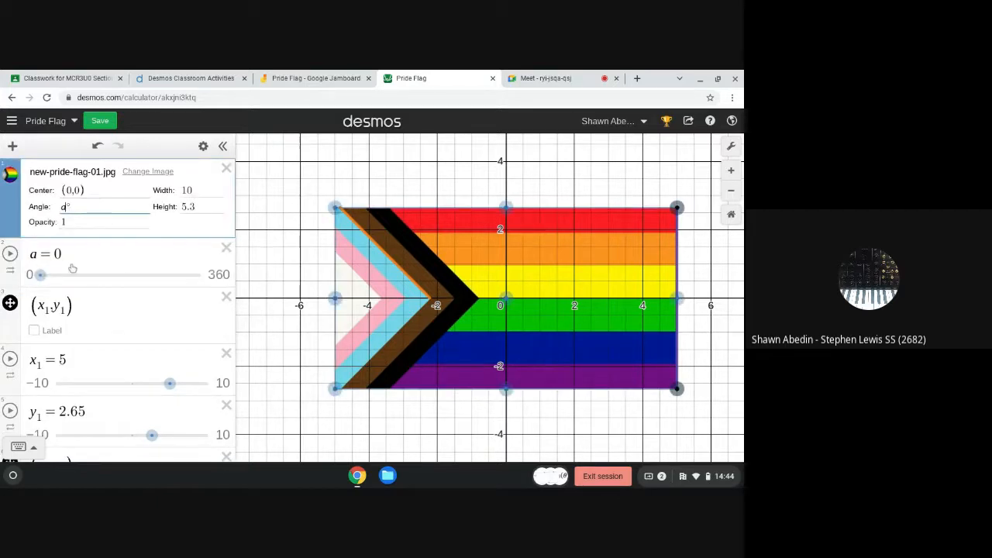